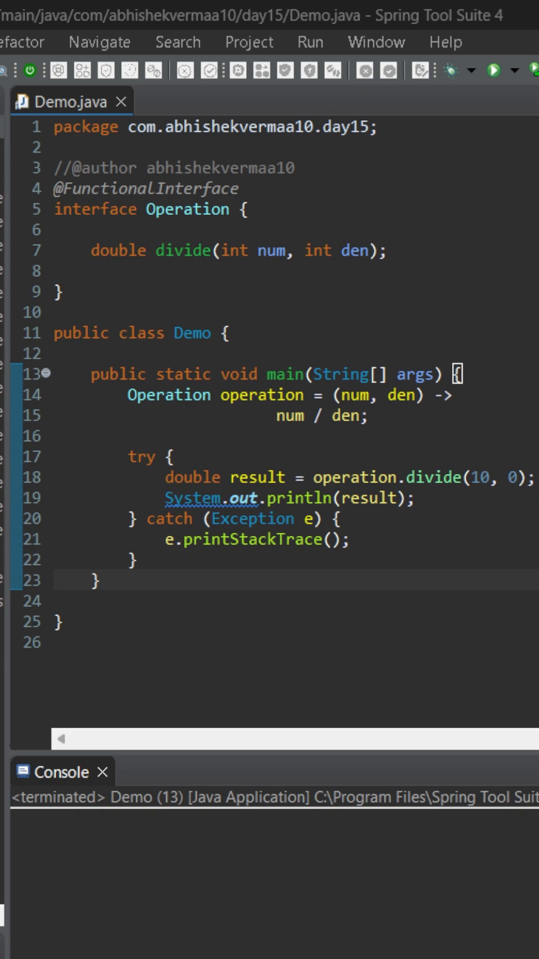
mouse_move(443, 439)
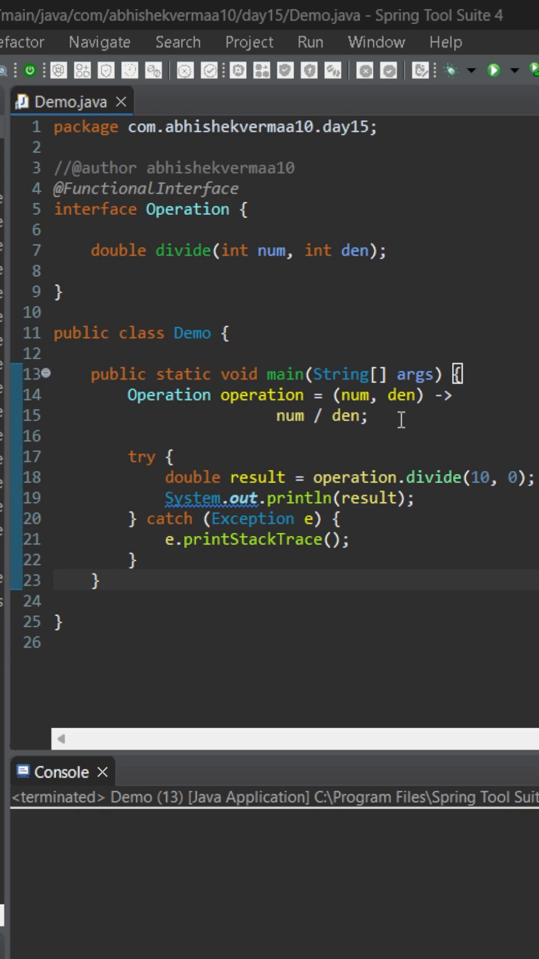
mouse_move(482, 300)
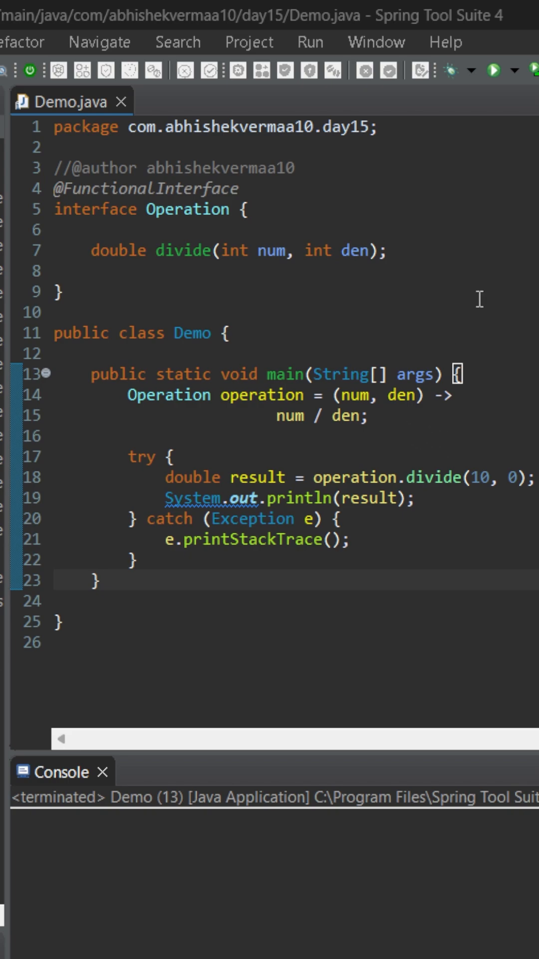
mouse_move(524, 494)
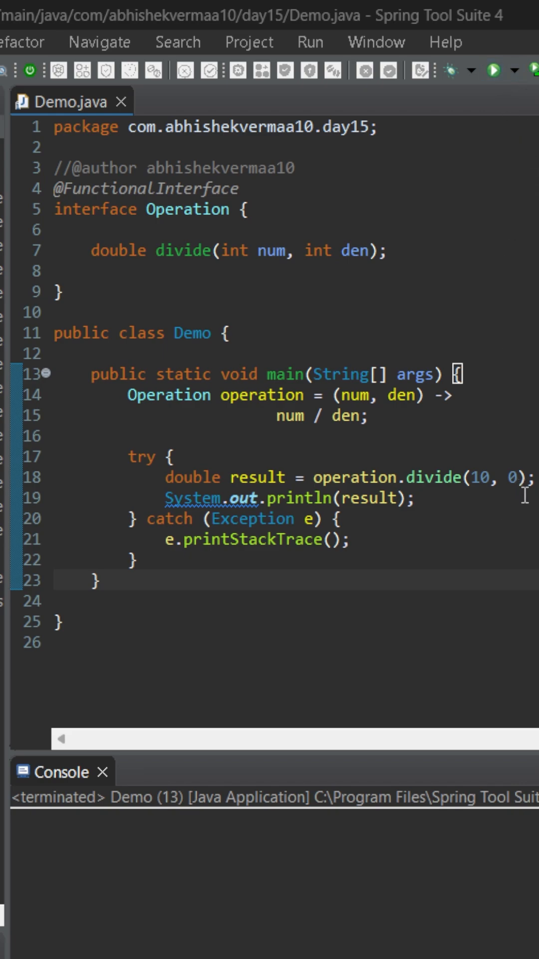
mouse_move(513, 250)
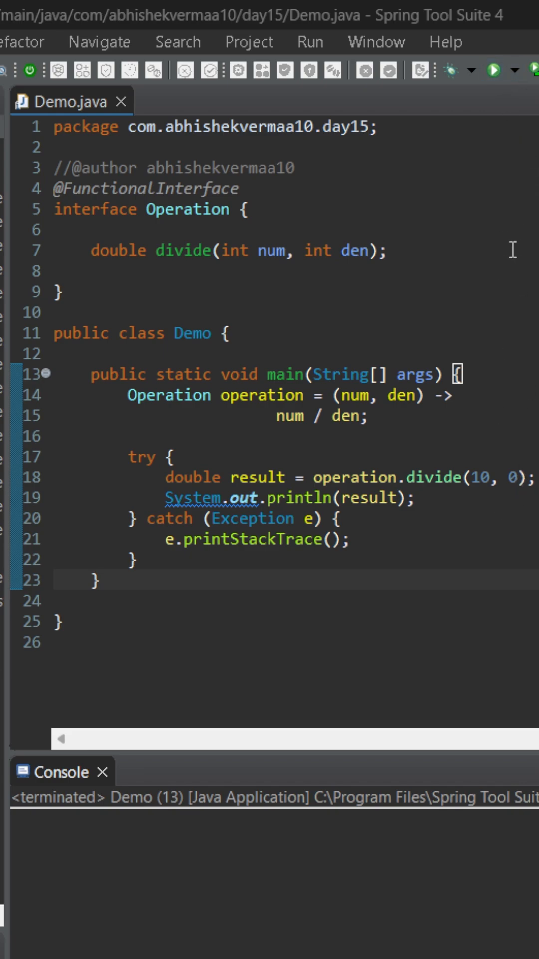
mouse_move(505, 294)
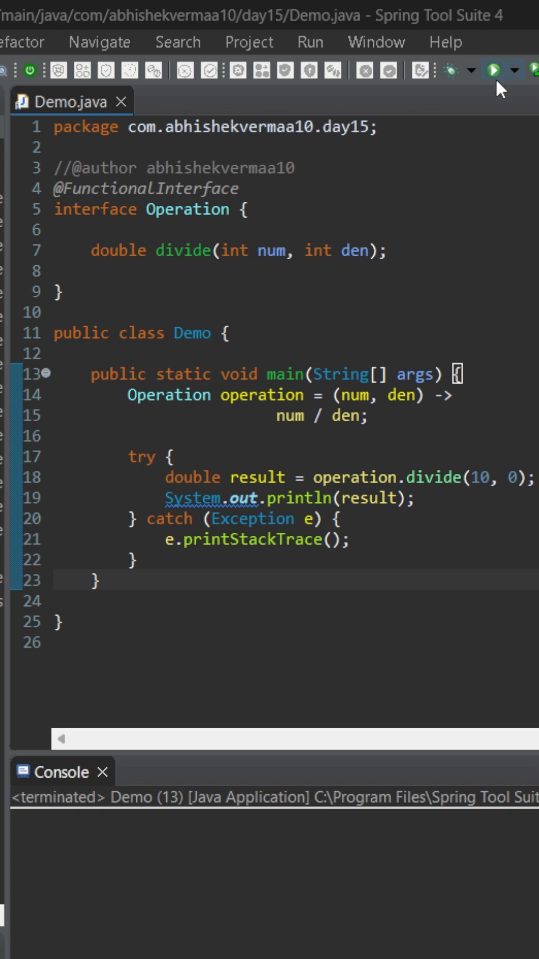
mouse_move(443, 113)
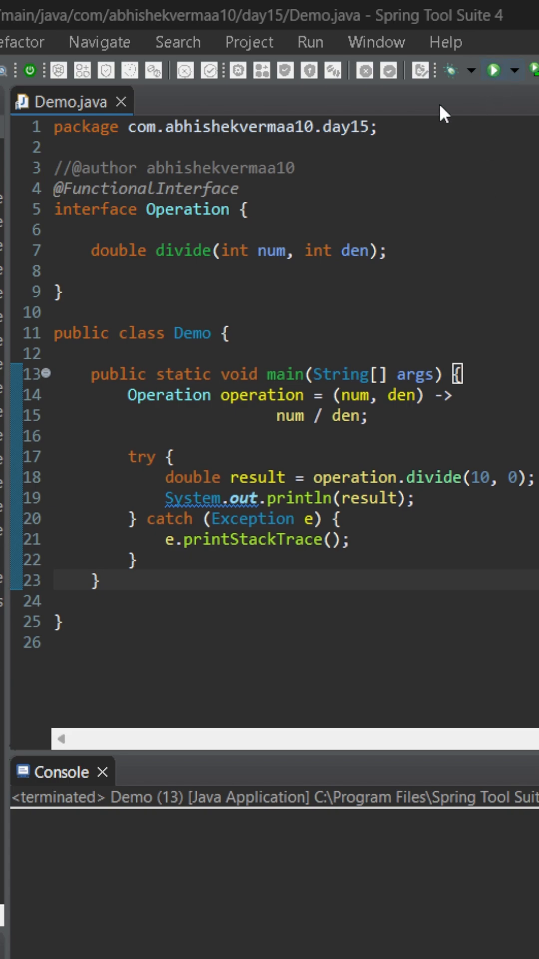
mouse_move(160, 398)
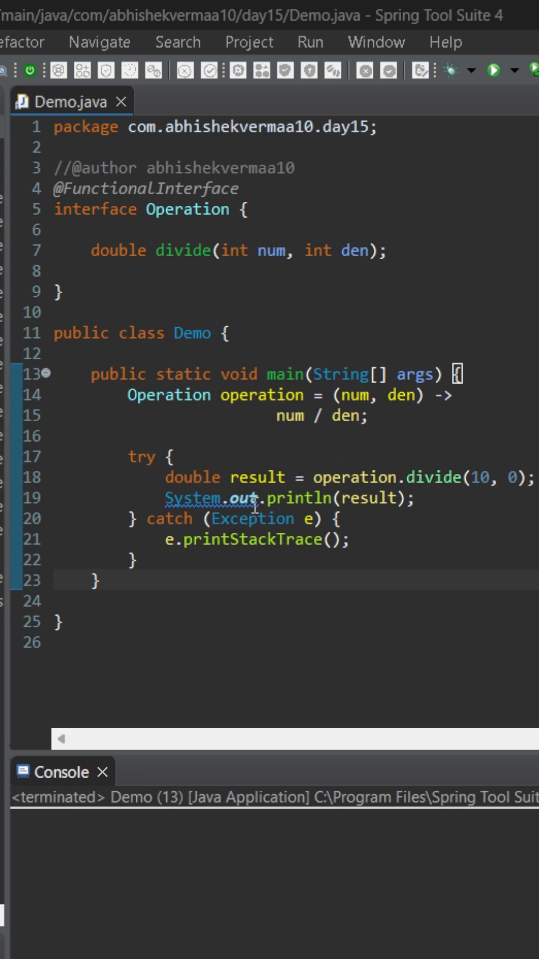
mouse_move(413, 462)
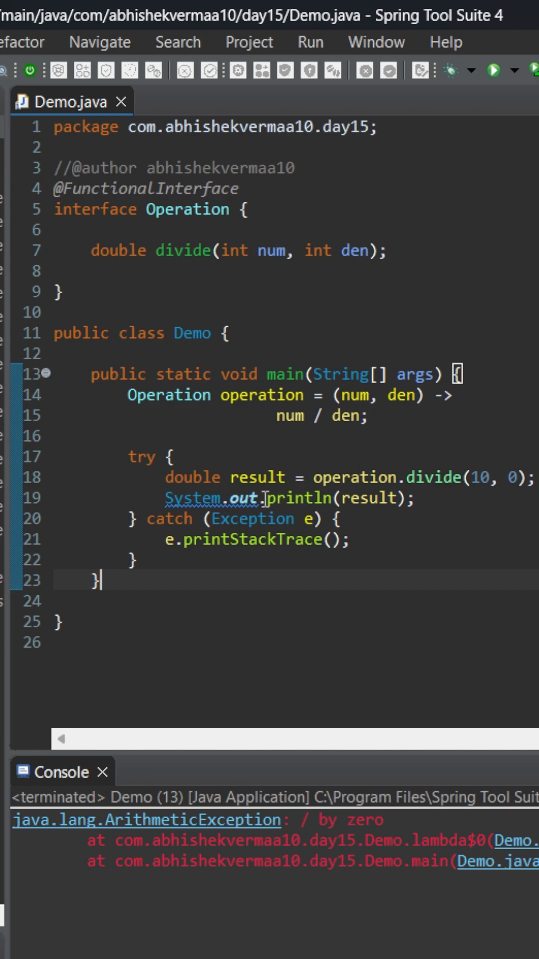
mouse_move(239, 537)
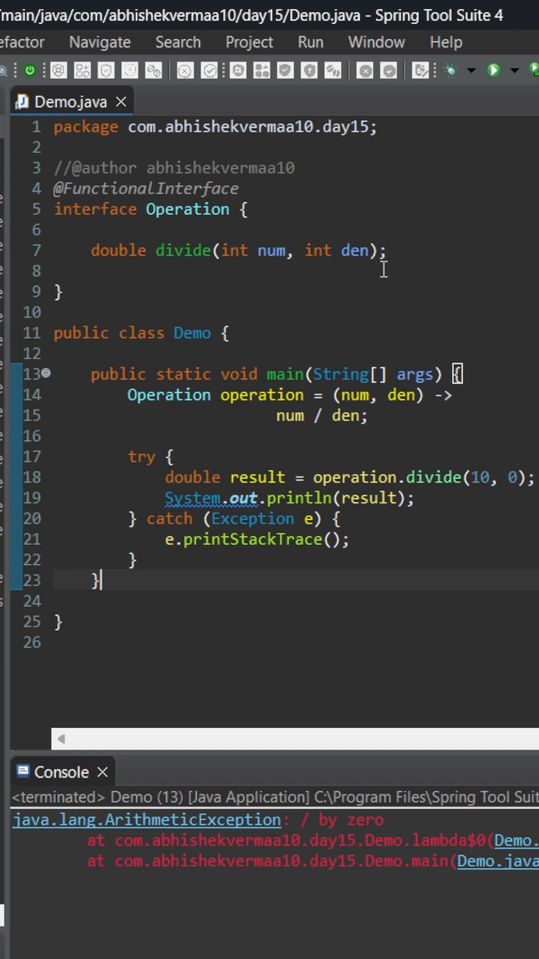
Add 'throws IOException' to the divide declaration and import java.io.IOException
click(382, 251)
text(thro;)
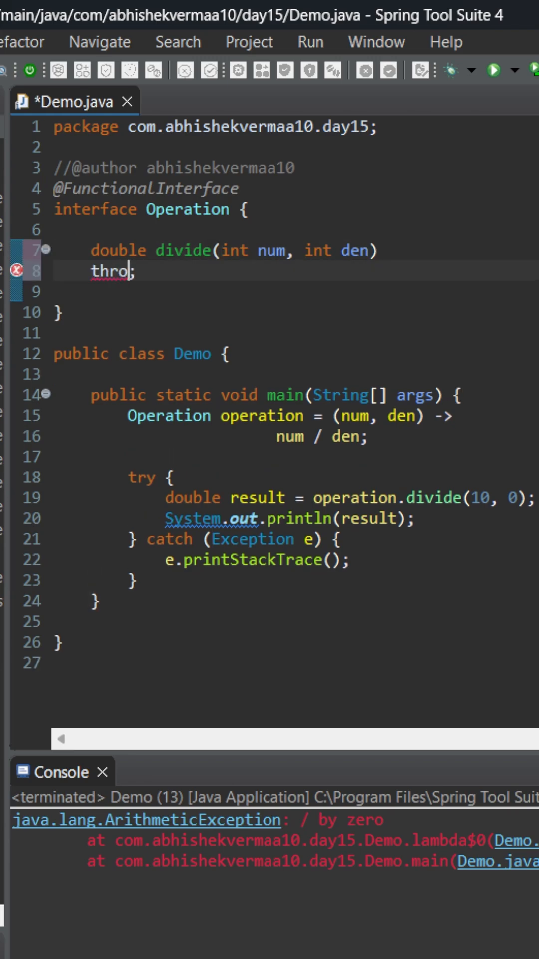
text(ws IO)
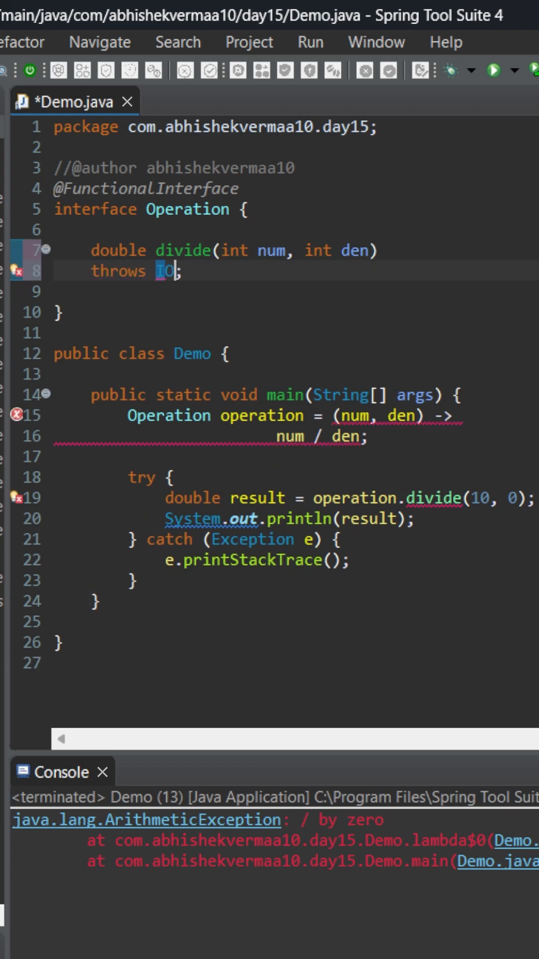
text(Exception)
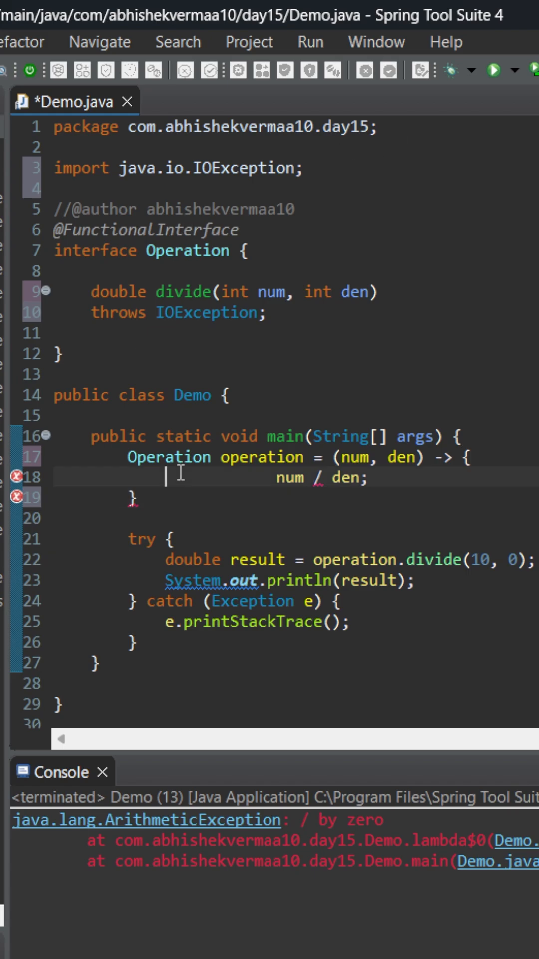
Make the braced lambda body 'return num / den', removing the extra space
text(return)
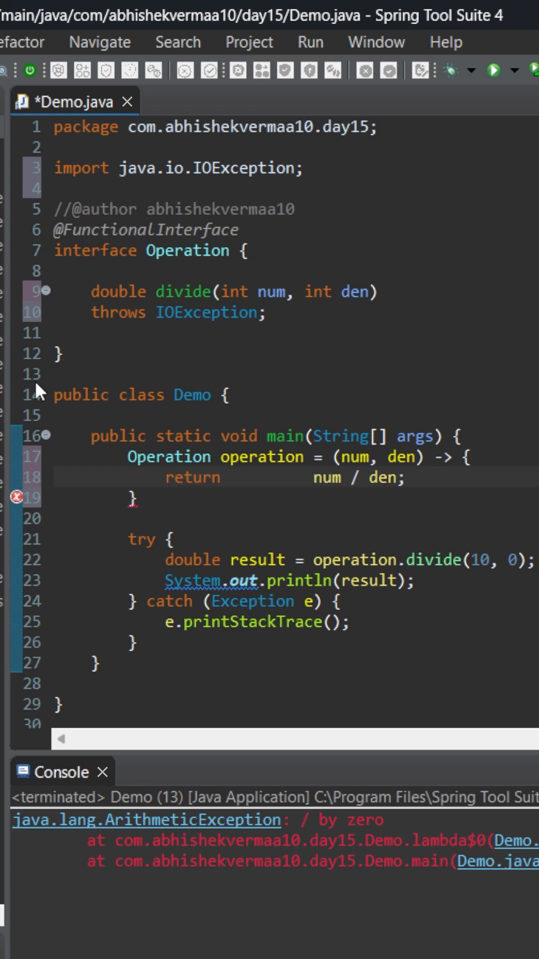
double_click(327, 477)
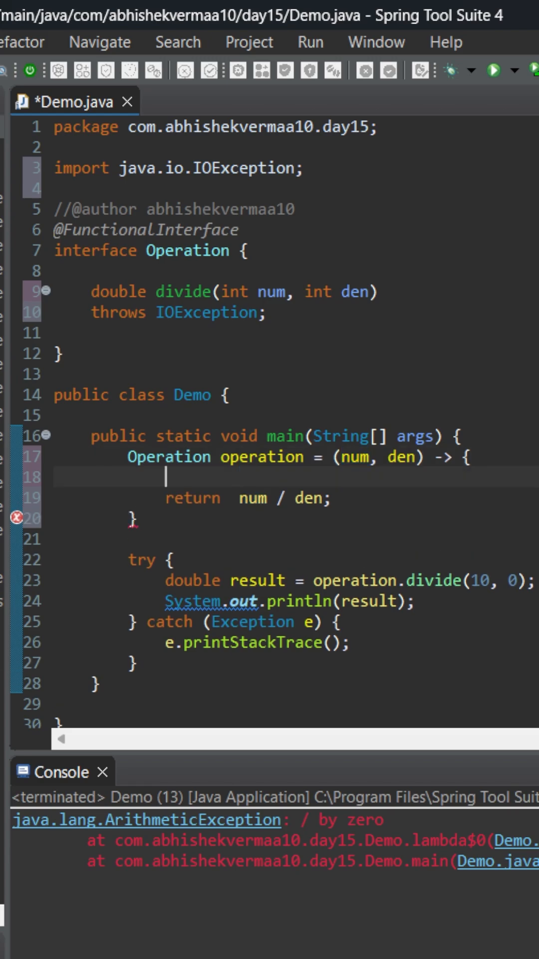
Add 'if(den == 0) throw new IOException("/ by 0");', end the lambda with ';', and run Demo
text(if()
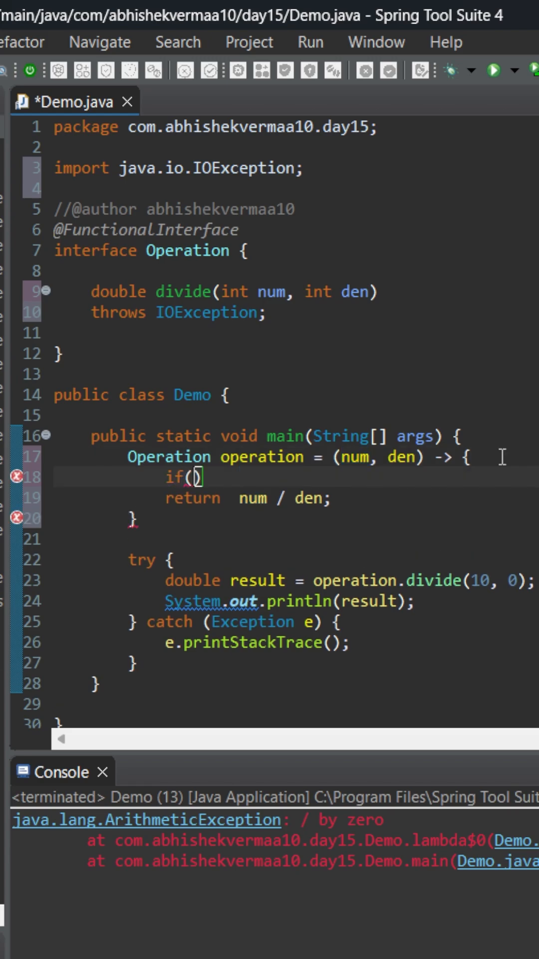
text(den =)
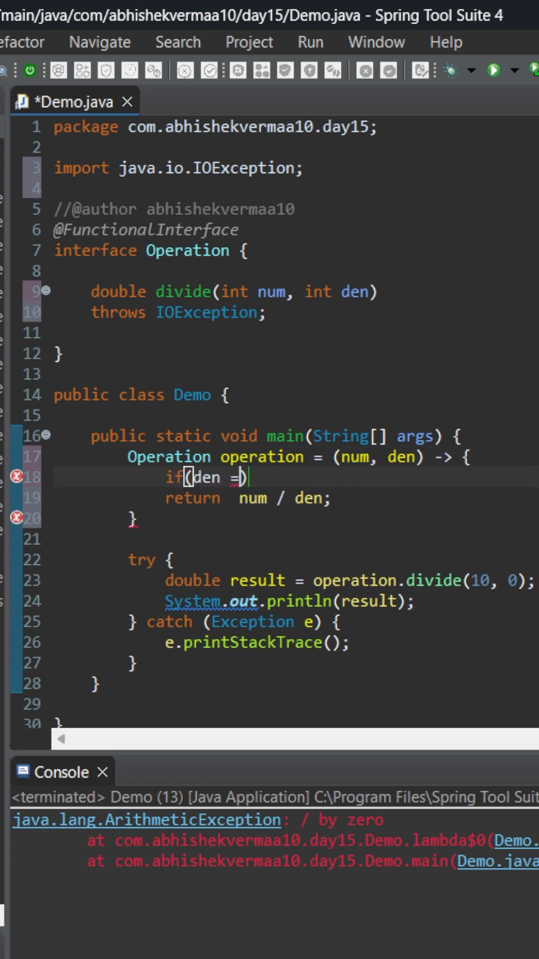
text(= 0))
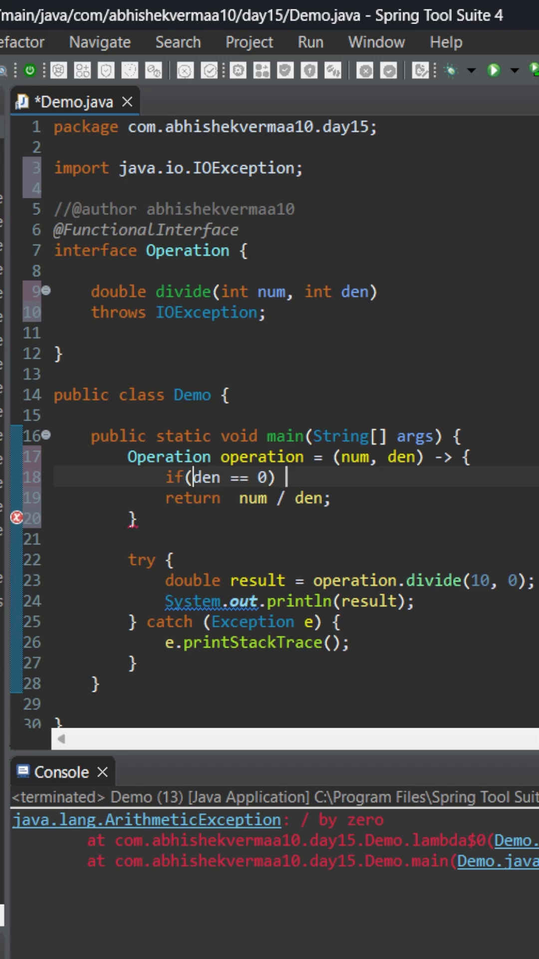
text(throw new)
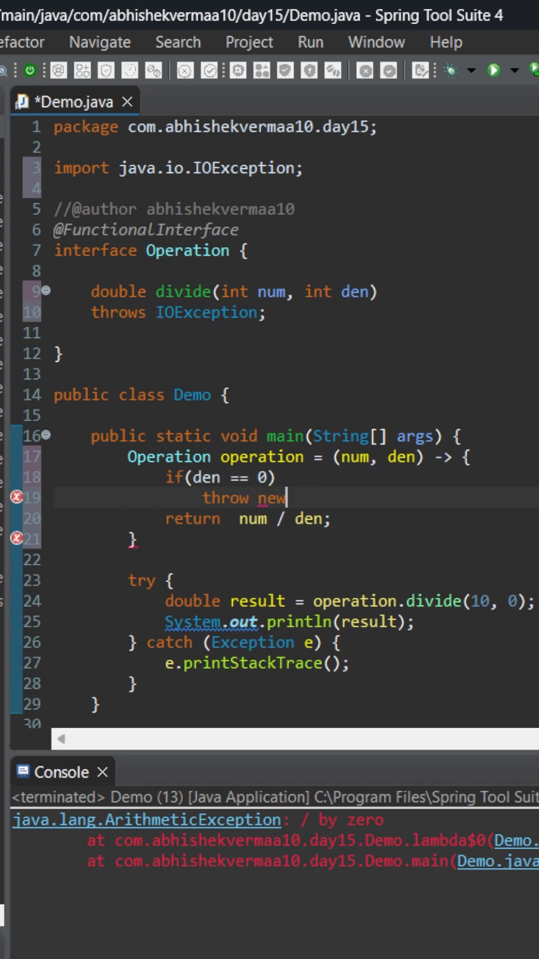
text(IOException)
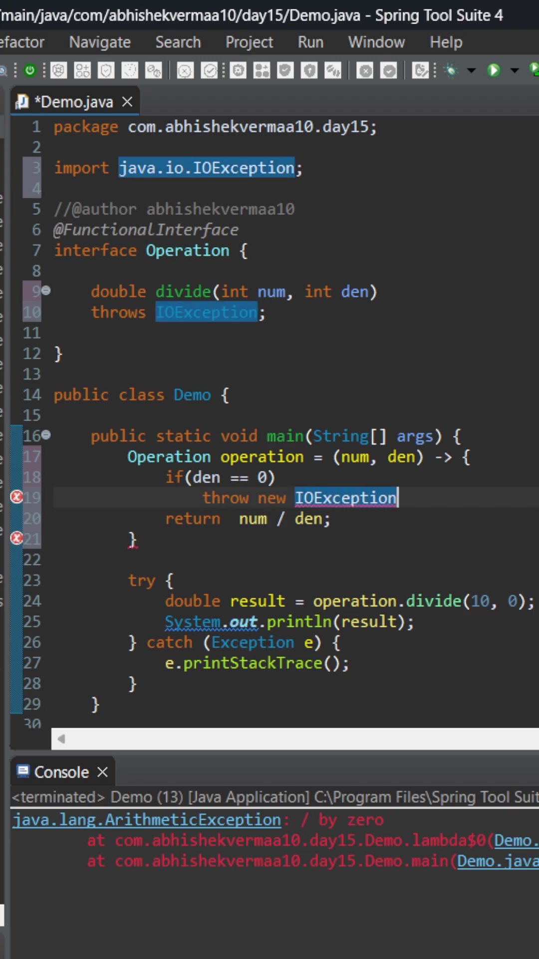
text(())
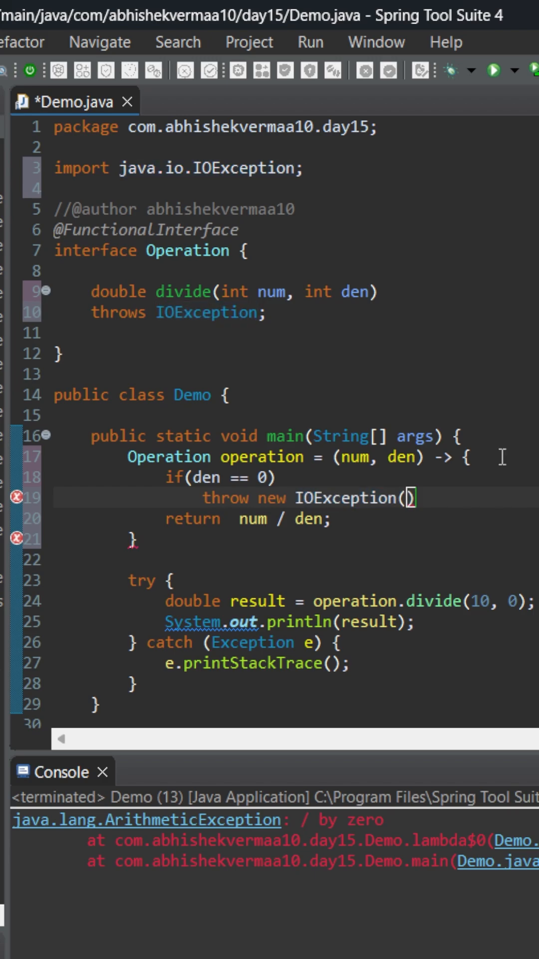
text("/ by)
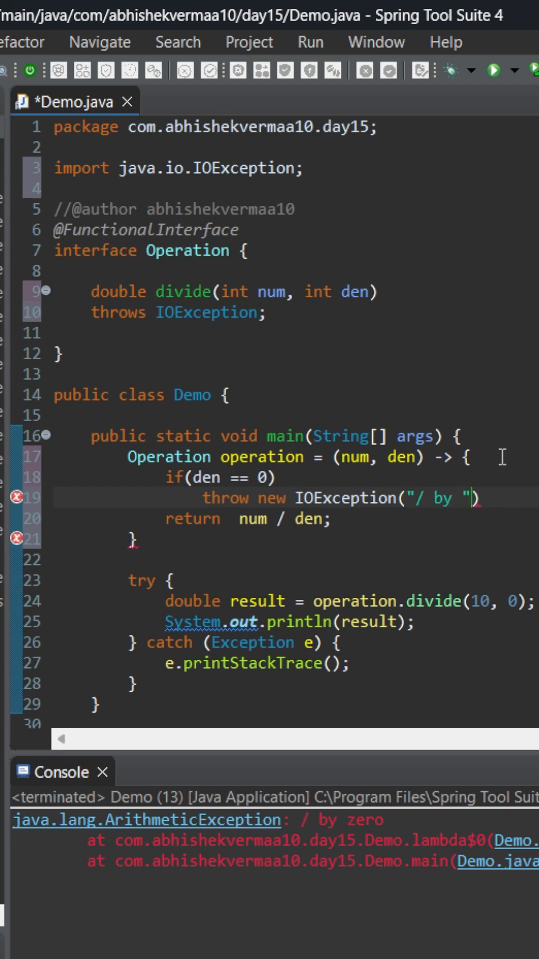
text(0");)
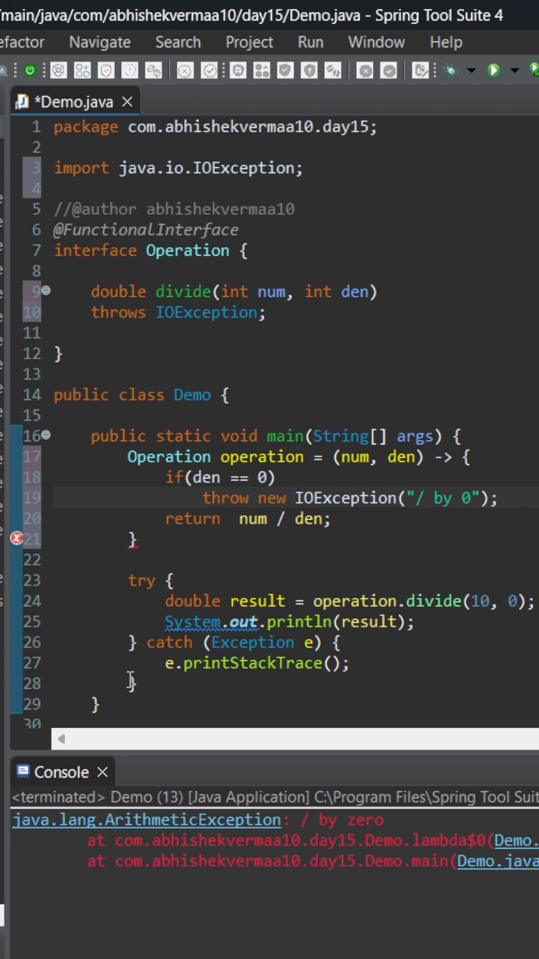
text(;)
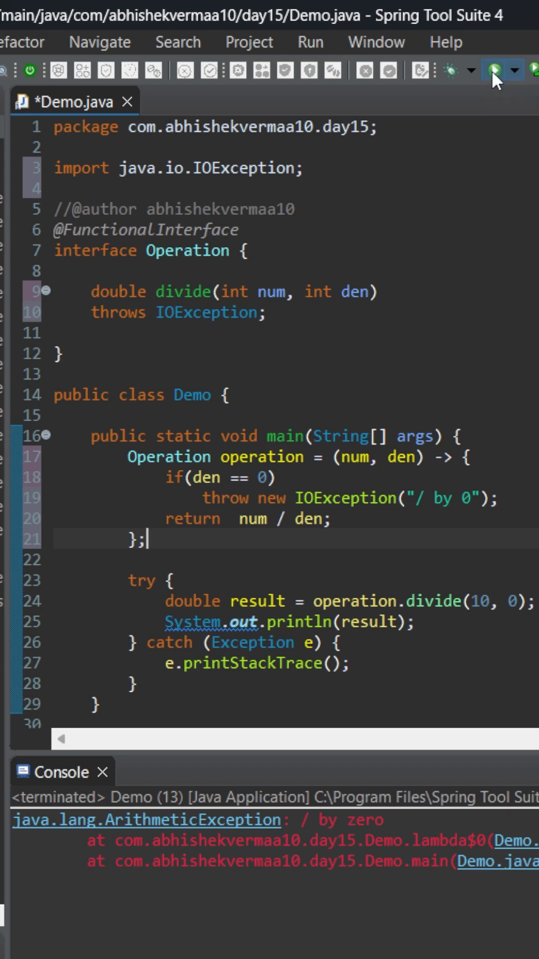
click(482, 72)
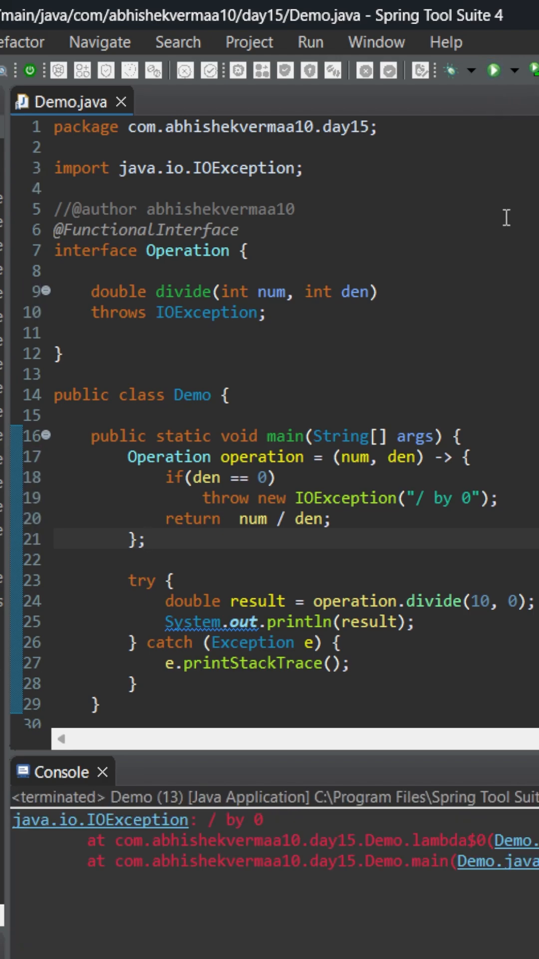